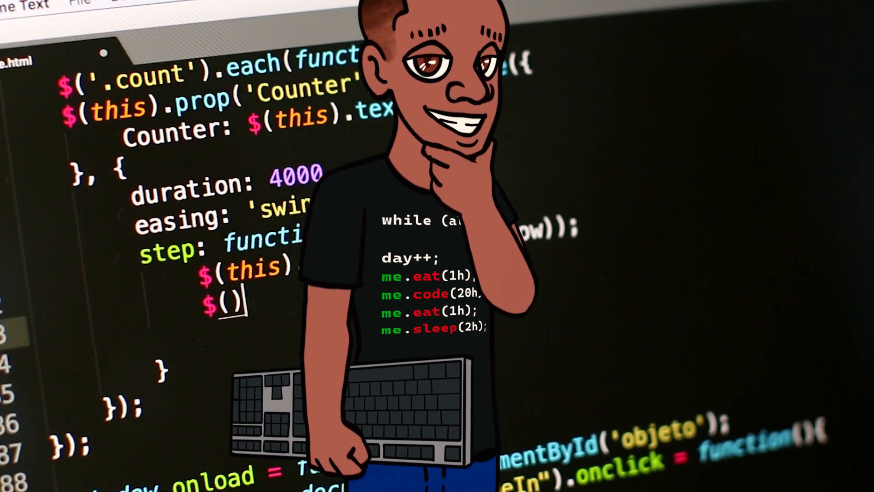
Finish reviewing the live Brand Pulse site and bring up the GitHub dashboard.
{"action": "type", "text": "this"}
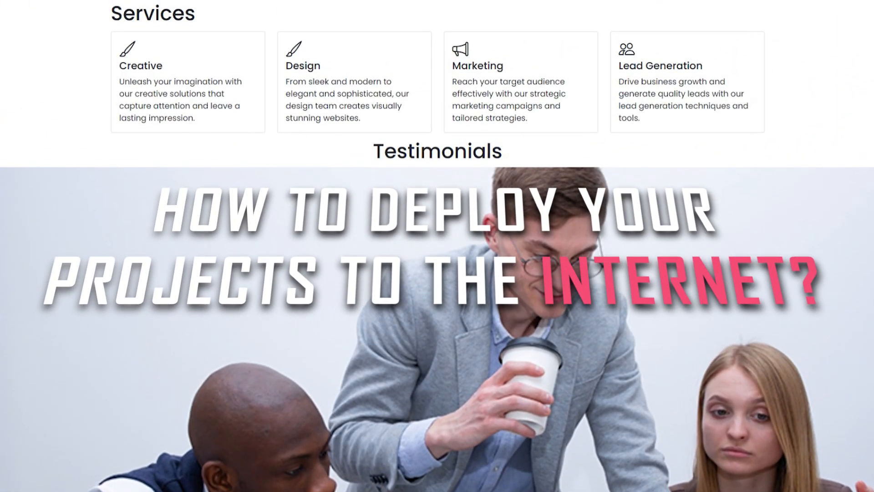
{"action": "scroll", "scroll_direction": "up", "scroll_amount": 3}
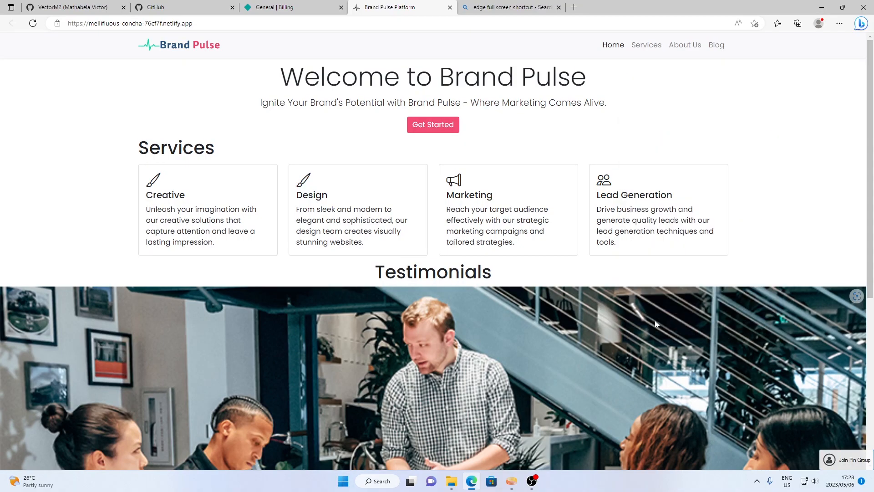
{"action": "key", "text": "F12"}
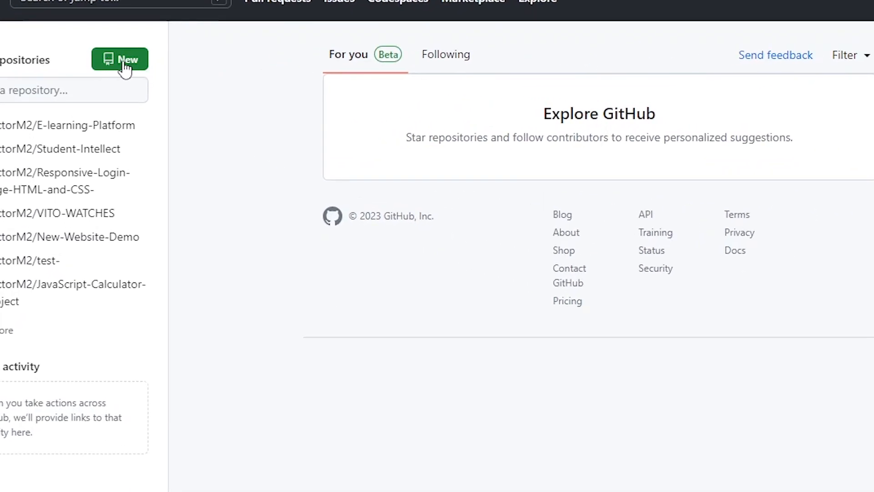
Create a new public repository named Brand-Pulse with no README, gitignore or license.
{"action": "left_click", "coordinate": [121, 59]}
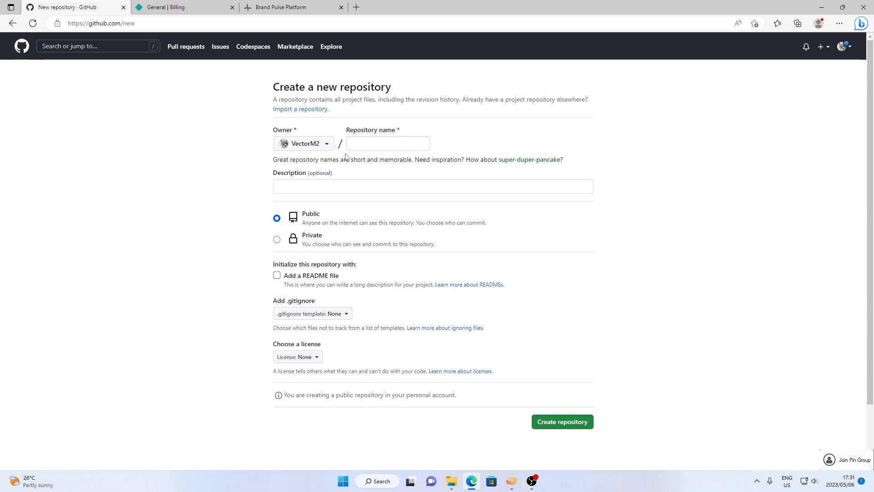
{"action": "left_click", "coordinate": [388, 143]}
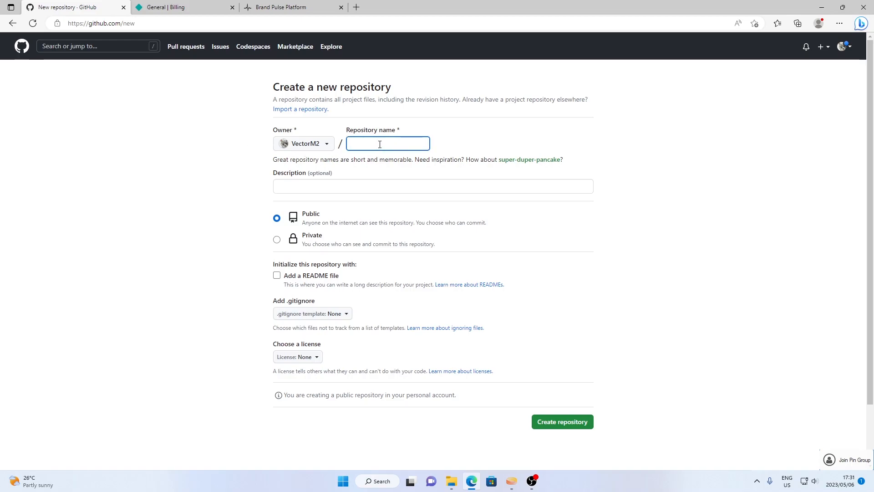
{"action": "type", "text": "Brand Pulse"}
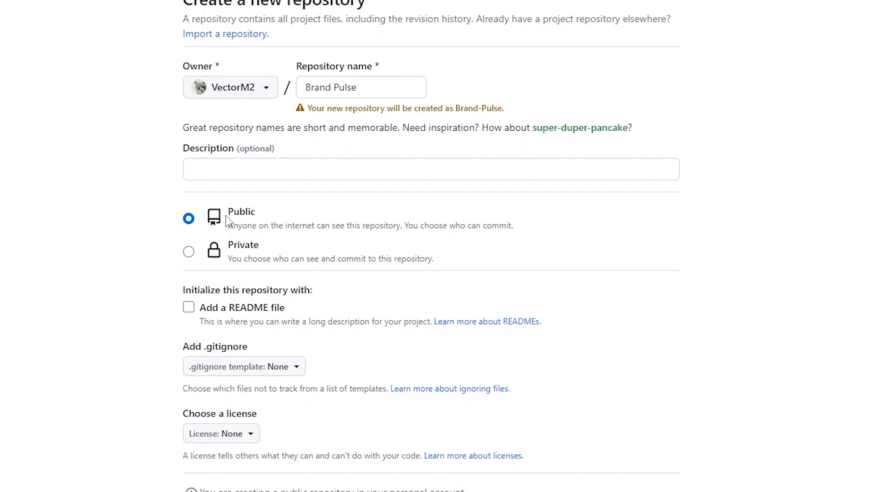
{"action": "scroll", "scroll_direction": "down", "scroll_amount": 3}
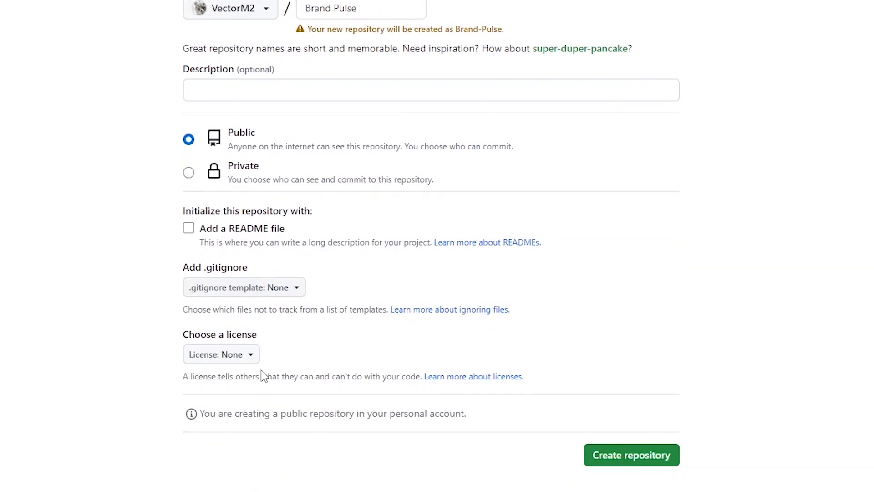
{"action": "left_click", "coordinate": [632, 467]}
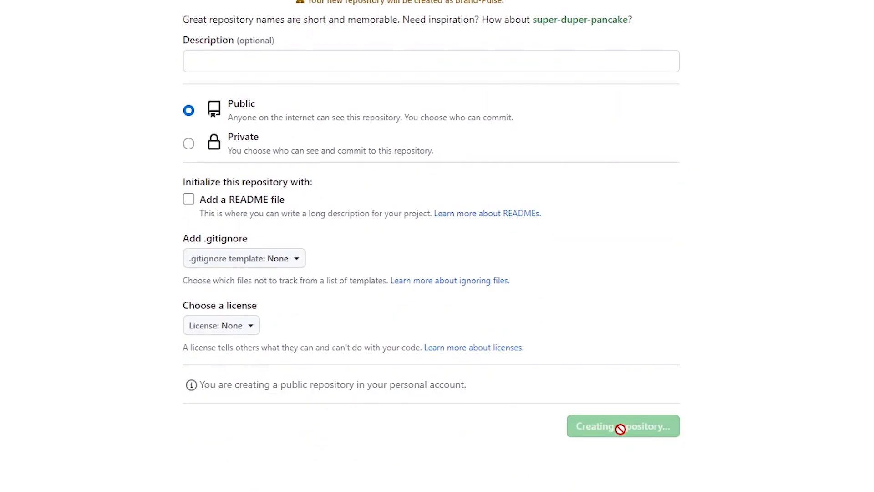
{"action": "left_click", "coordinate": [623, 426]}
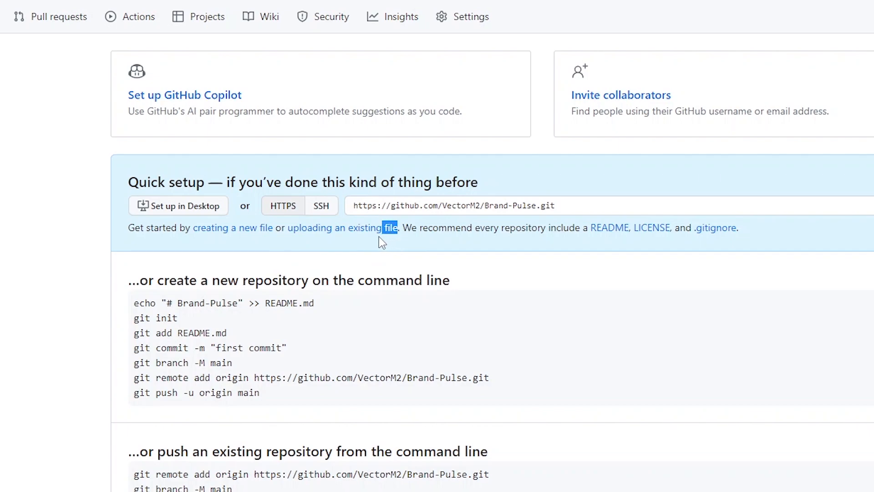
{"action": "mouse_move", "coordinate": [340, 237]}
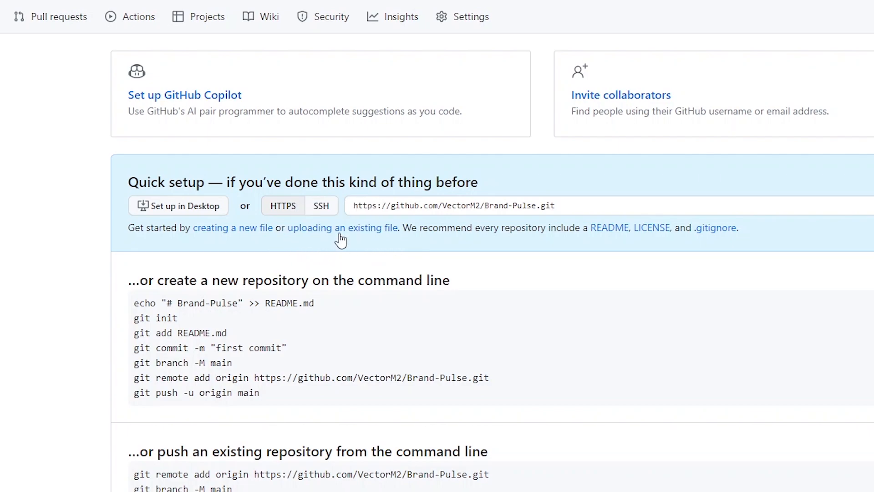
Start uploading the Brand Pulse project folders and files via 'uploading an existing file'.
{"action": "left_click", "coordinate": [344, 228]}
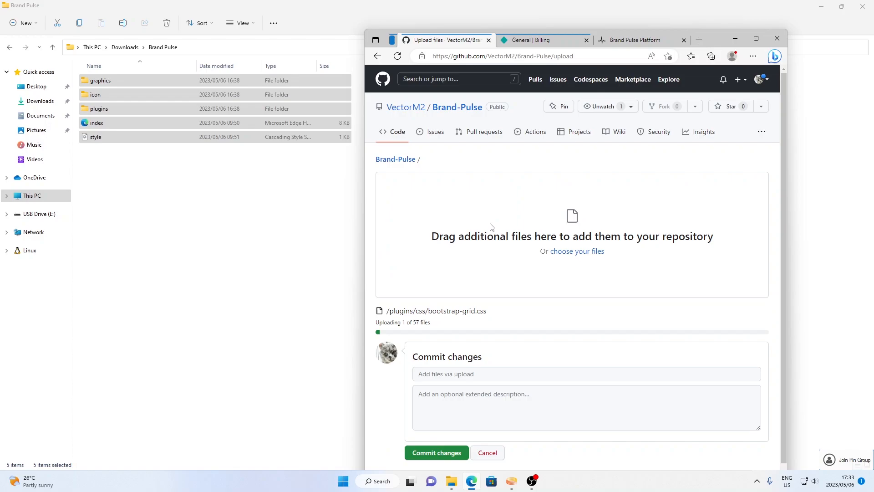
Commit the uploaded graphics, icon, plugins, index.html and style.css to Brand-Pulse.
{"action": "left_click", "coordinate": [755, 38]}
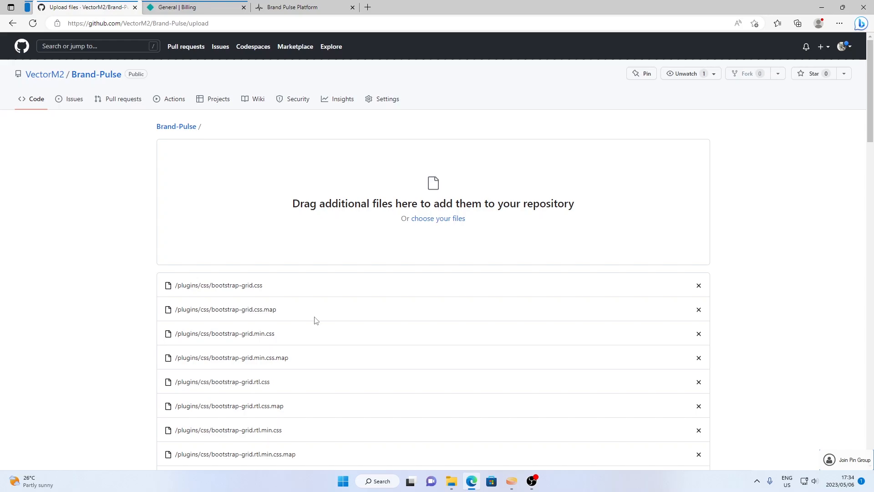
{"action": "scroll", "scroll_direction": "down", "scroll_amount": 3}
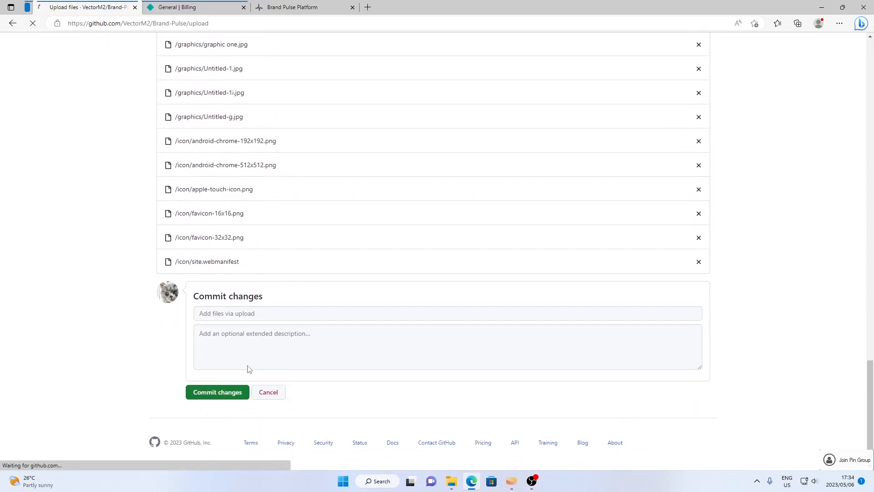
{"action": "left_click", "coordinate": [217, 391]}
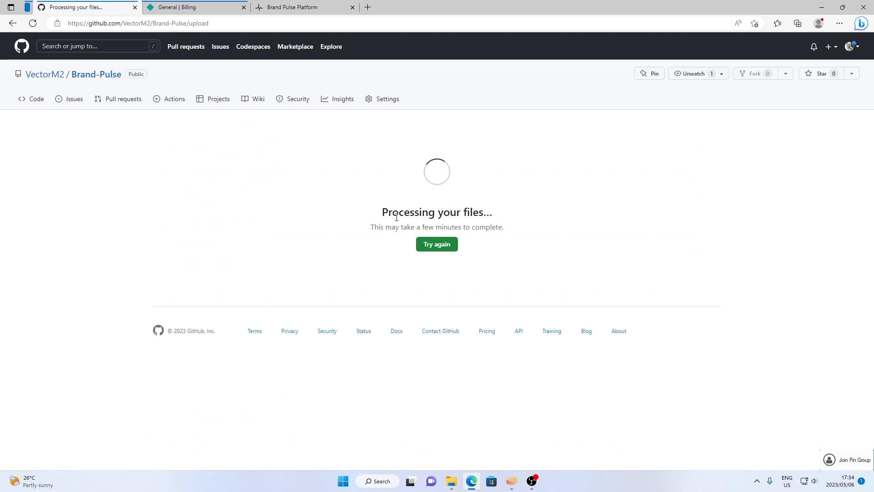
{"action": "left_click_drag", "start_coordinate": [396, 217], "coordinate": [503, 227]}
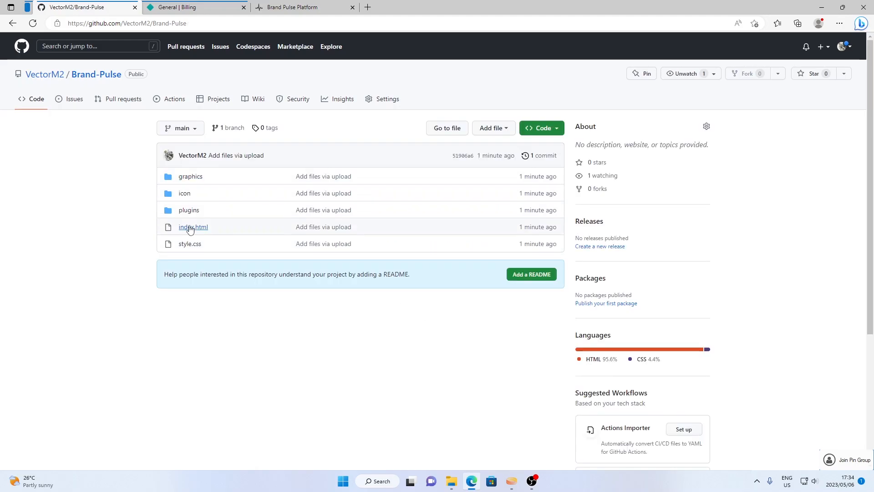
{"action": "mouse_move", "coordinate": [191, 230]}
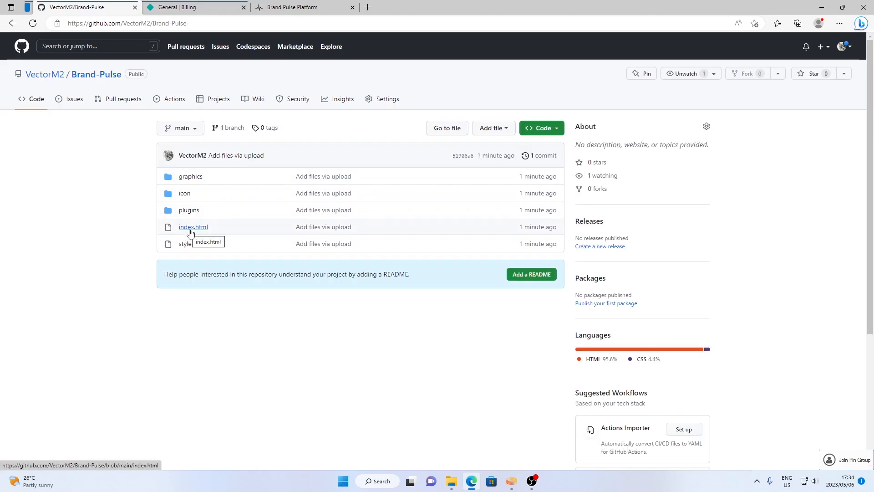
View the committed index.html source, then move to the Netlify billing tab.
{"action": "left_click", "coordinate": [193, 227]}
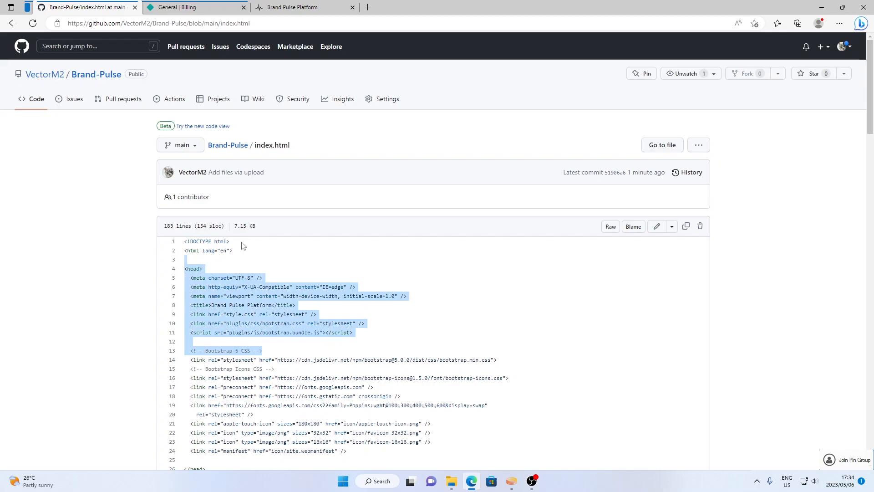
{"action": "left_click", "coordinate": [182, 7]}
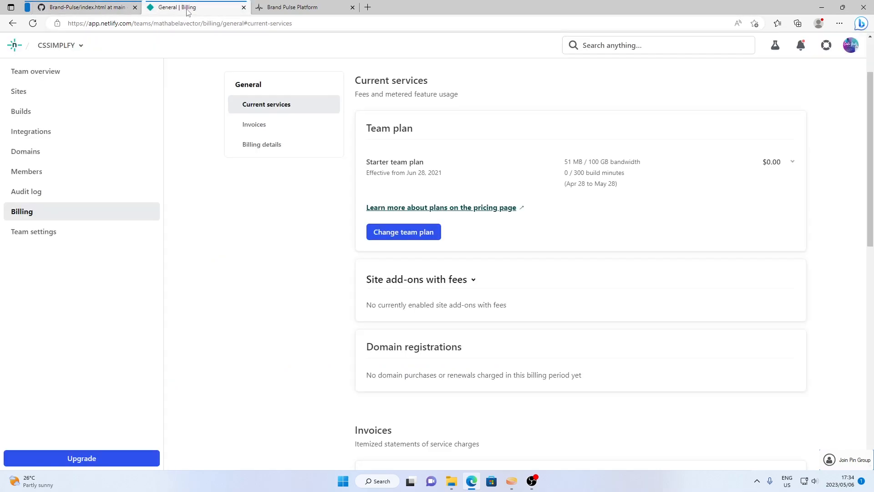
Log in to Netlify and start importing an existing project from GitHub under Sites.
{"action": "type", "text": "NEtlify login"}
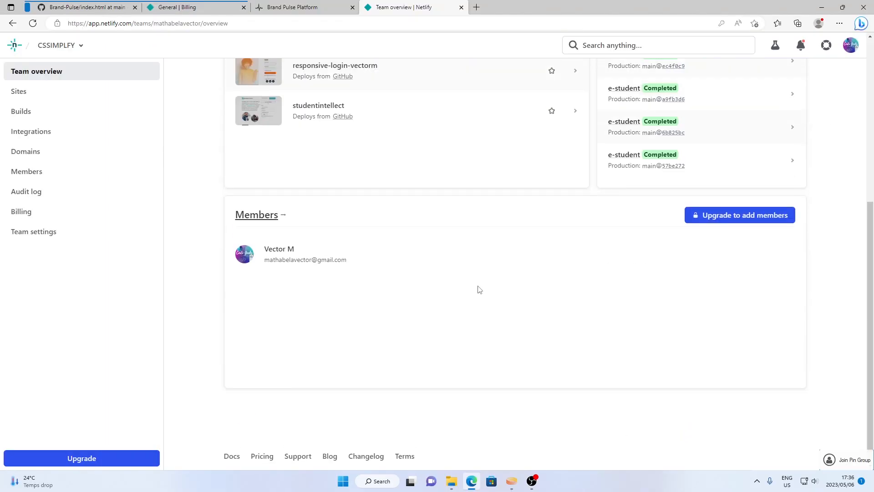
{"action": "left_click", "coordinate": [20, 91]}
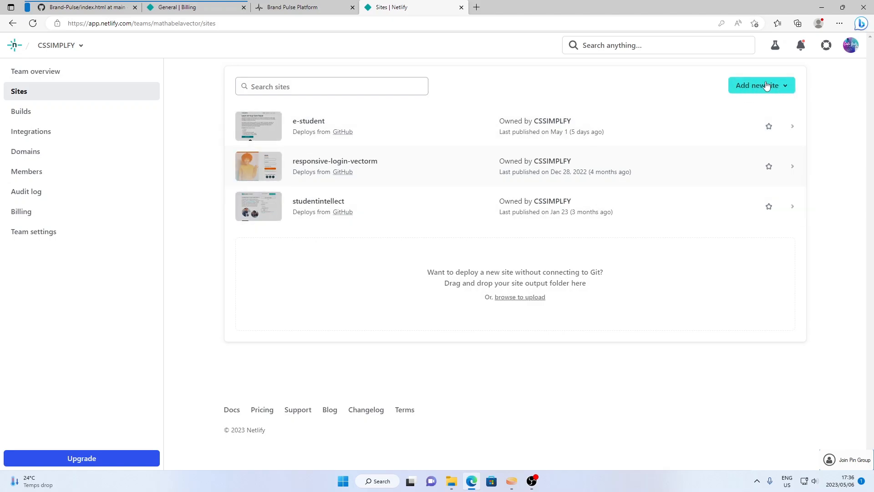
{"action": "left_click", "coordinate": [761, 86]}
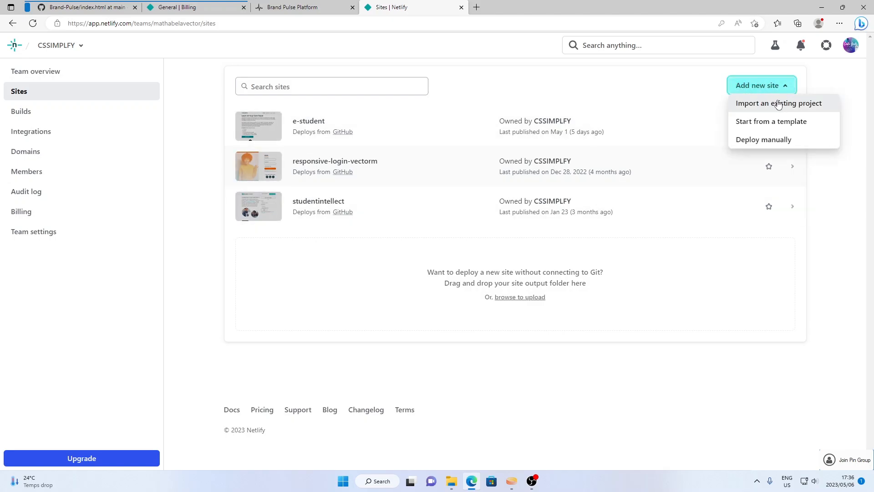
{"action": "left_click", "coordinate": [778, 103]}
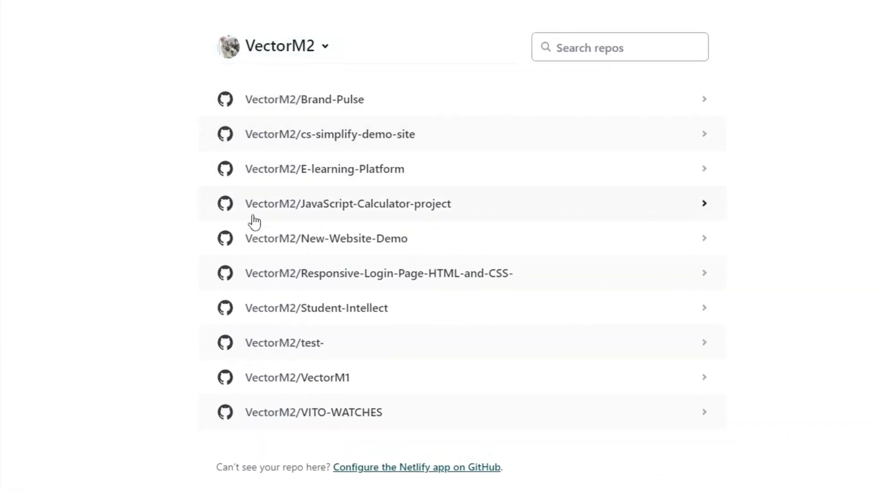
Pick the Brand-Pulse repository so its site settings with the main branch appear.
{"action": "scroll", "scroll_direction": "down", "scroll_amount": 3}
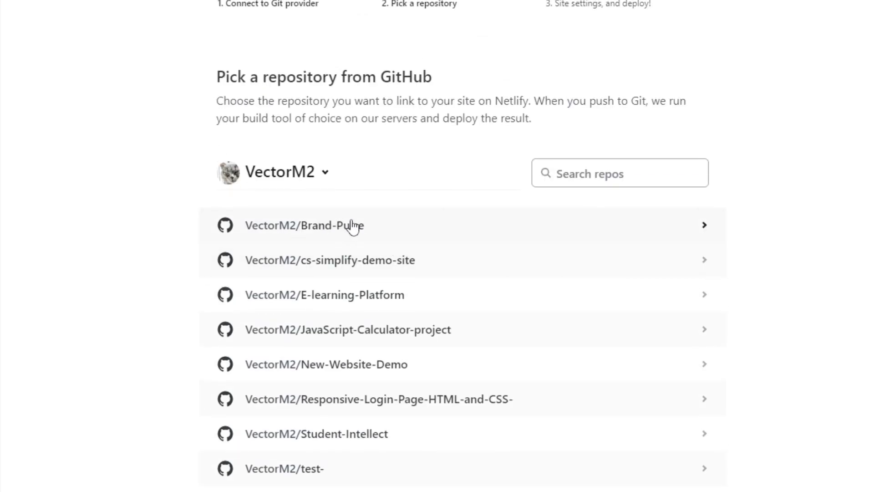
{"action": "left_click", "coordinate": [304, 226]}
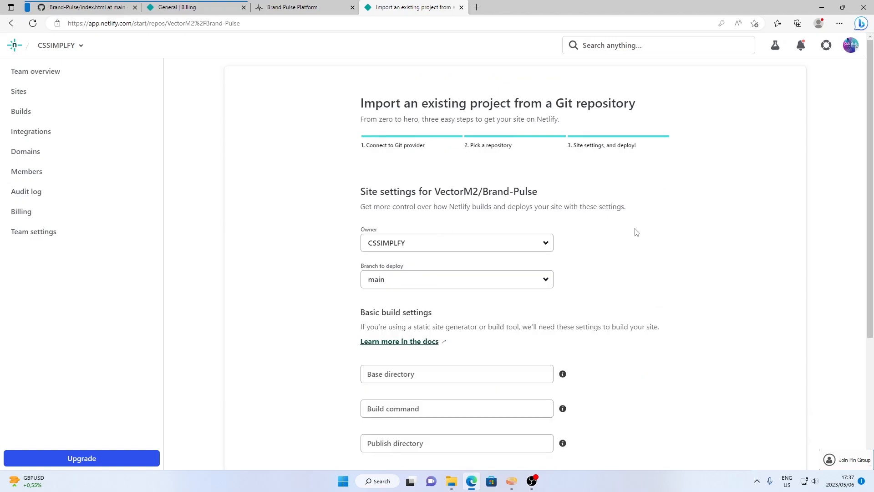
{"action": "mouse_move", "coordinate": [772, 304]}
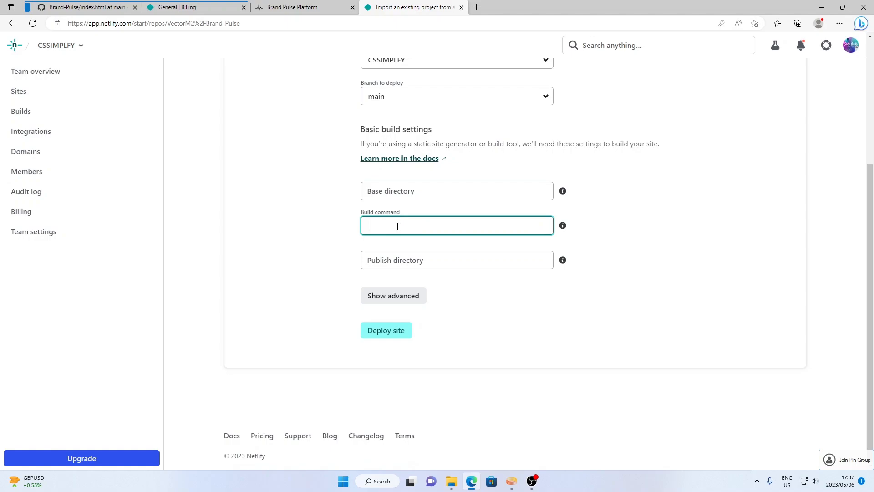
Leave build command, base and publish directories empty and deploy the site.
{"action": "type", "text": "n"}
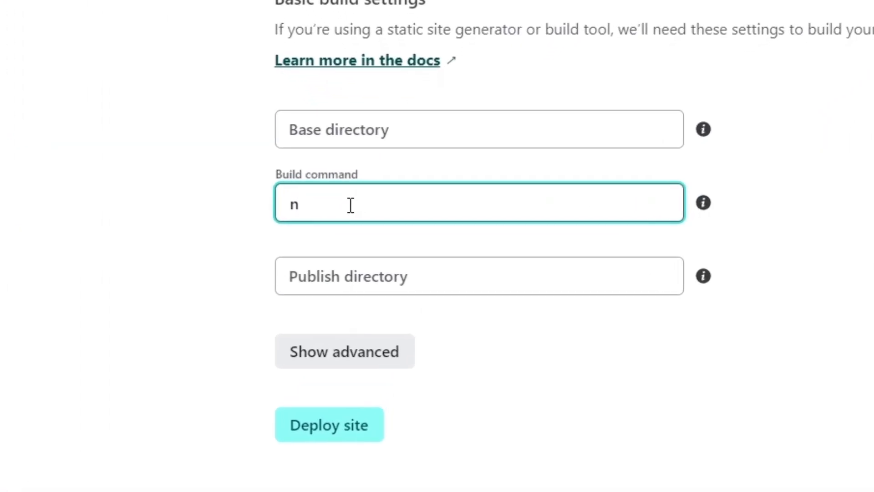
{"action": "type", "text": "pm run"}
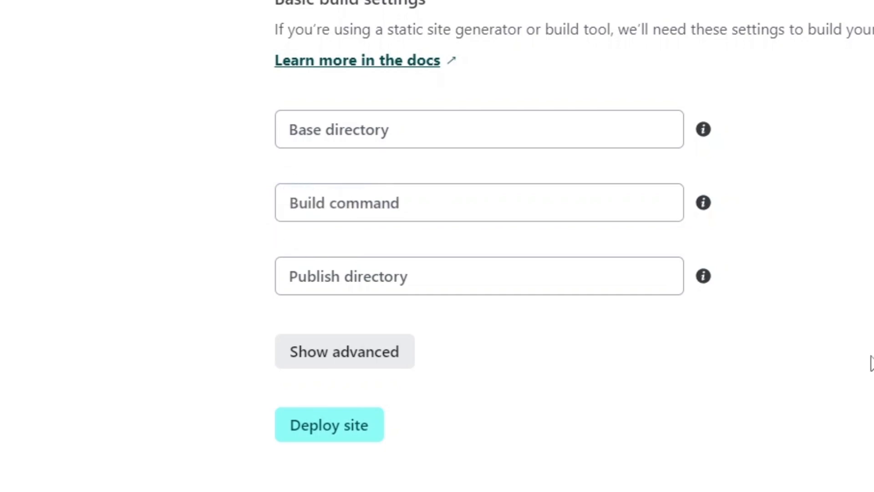
{"action": "left_click", "coordinate": [329, 424]}
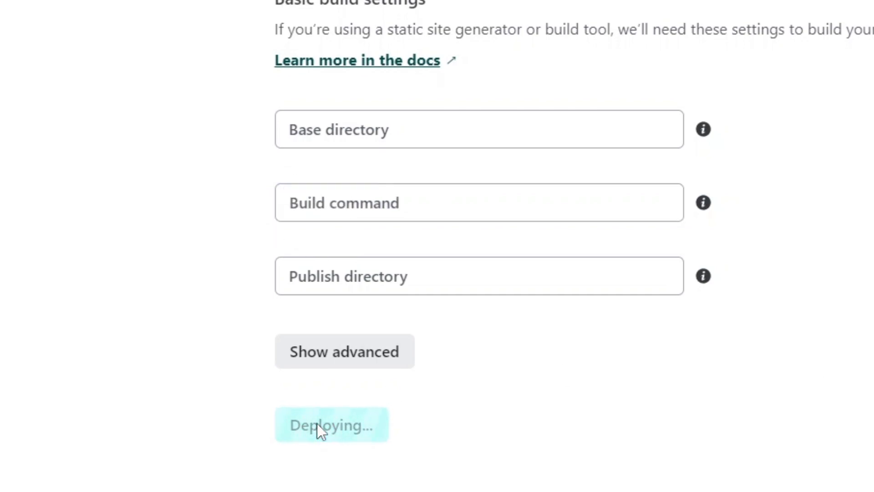
Wait for the production deploy to publish at spiffy-tartufo-df7ab4.netlify.app.
{"action": "left_click", "coordinate": [329, 424]}
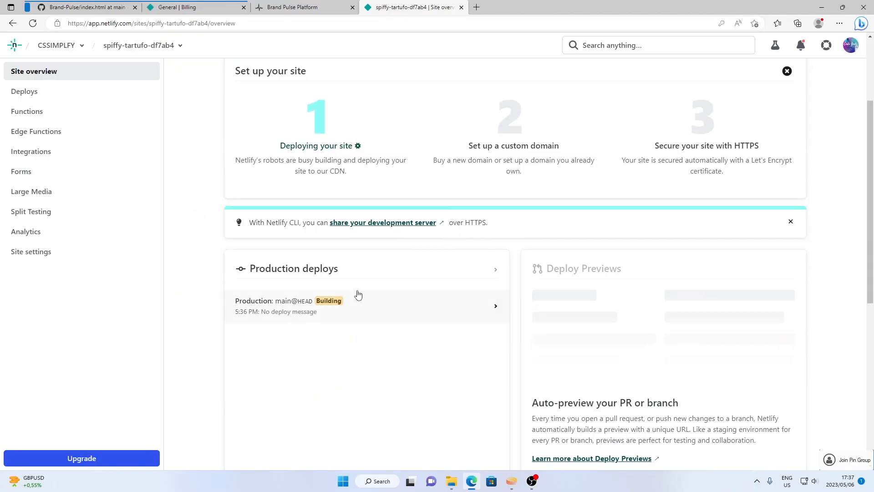
{"action": "scroll", "scroll_direction": "down", "scroll_amount": 3}
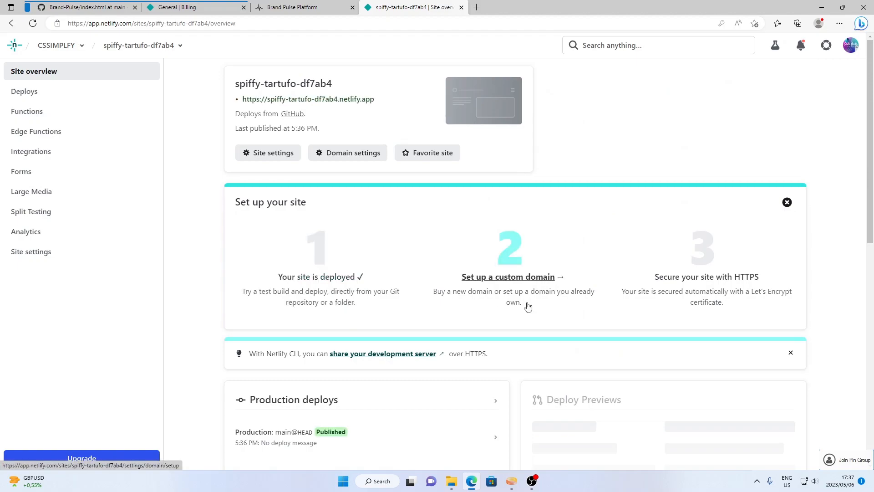
{"action": "mouse_move", "coordinate": [520, 306]}
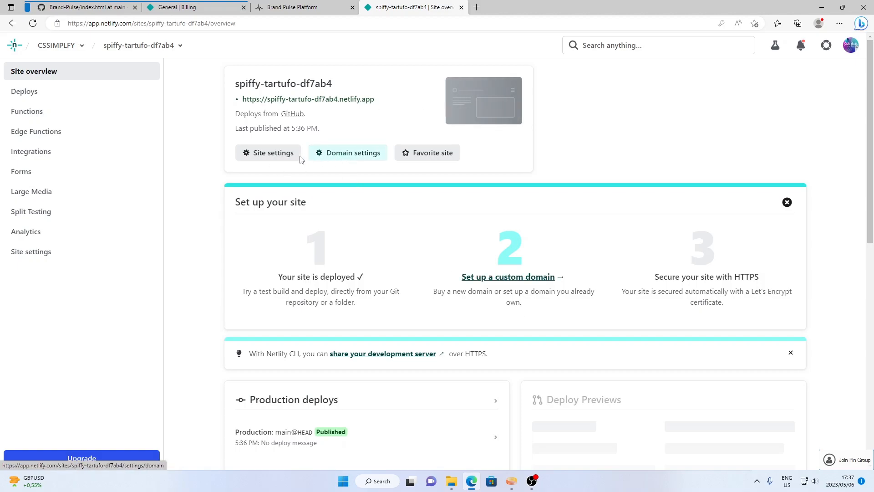
Rename the site to brandpulse in Site settings so it becomes brandpulse.netlify.app.
{"action": "left_click", "coordinate": [268, 153]}
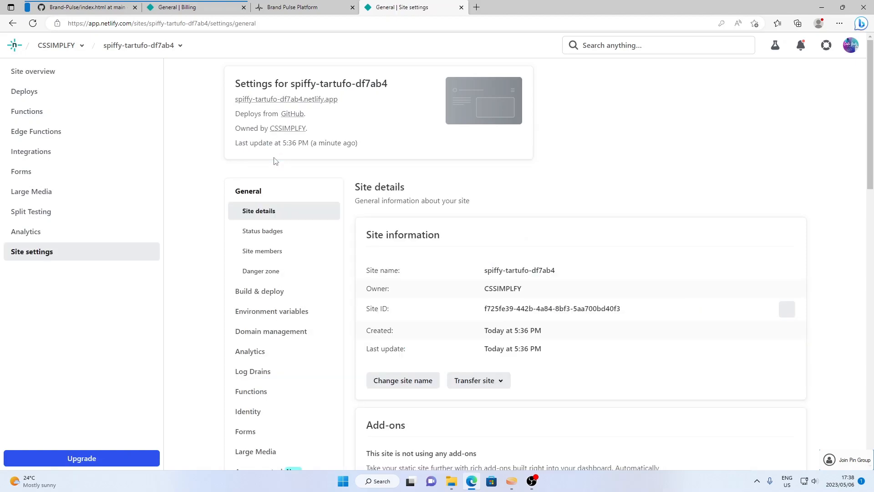
{"action": "scroll", "scroll_direction": "down", "scroll_amount": 3}
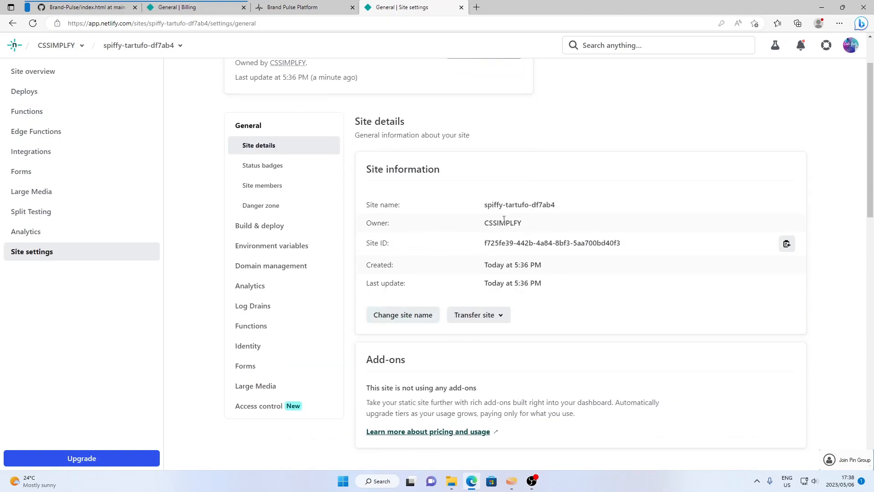
{"action": "mouse_move", "coordinate": [392, 262]}
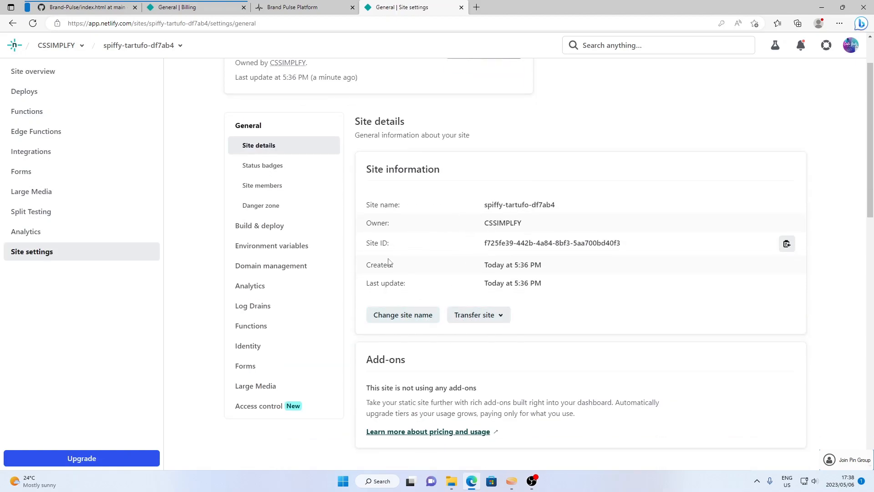
{"action": "left_click", "coordinate": [402, 314]}
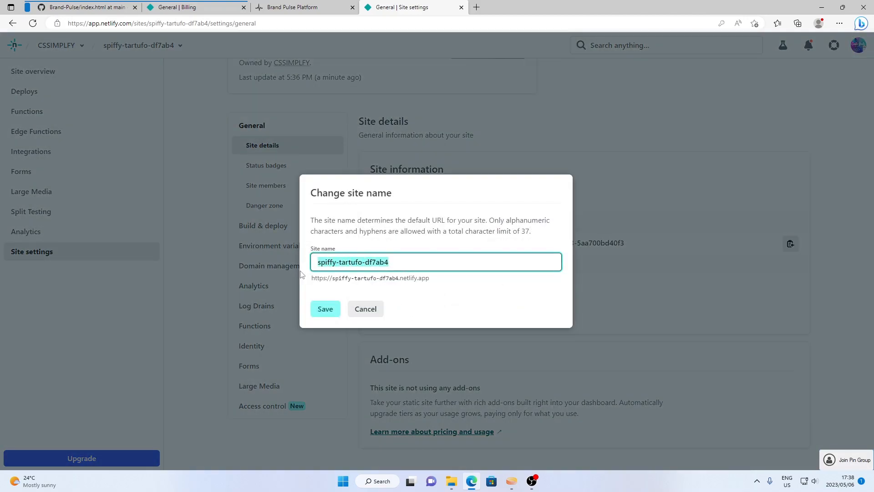
{"action": "type", "text": "pulse"}
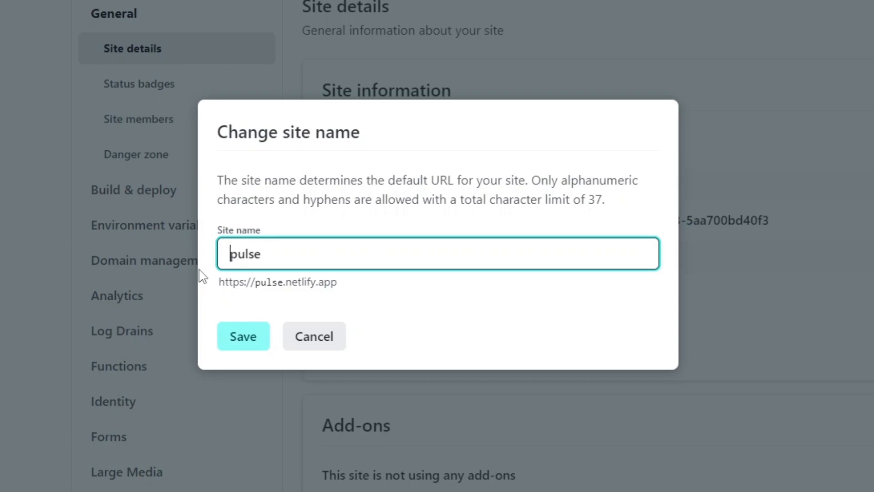
{"action": "left_click", "coordinate": [244, 336]}
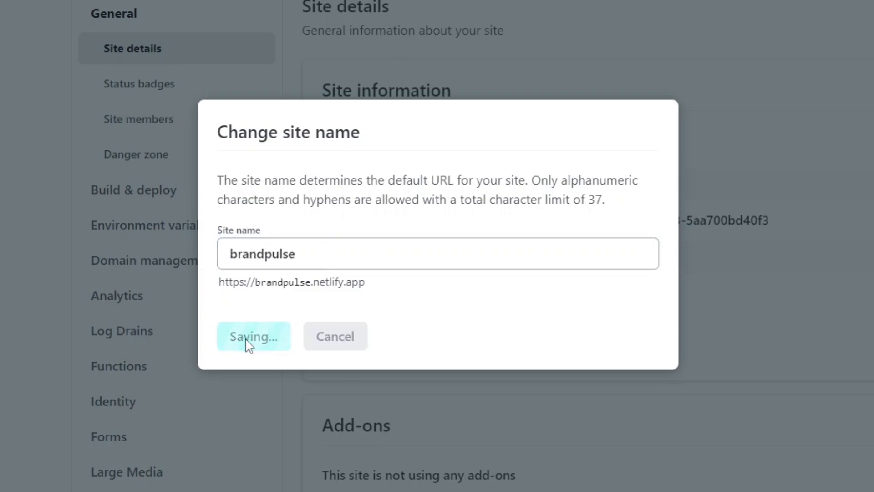
{"action": "left_click", "coordinate": [254, 336]}
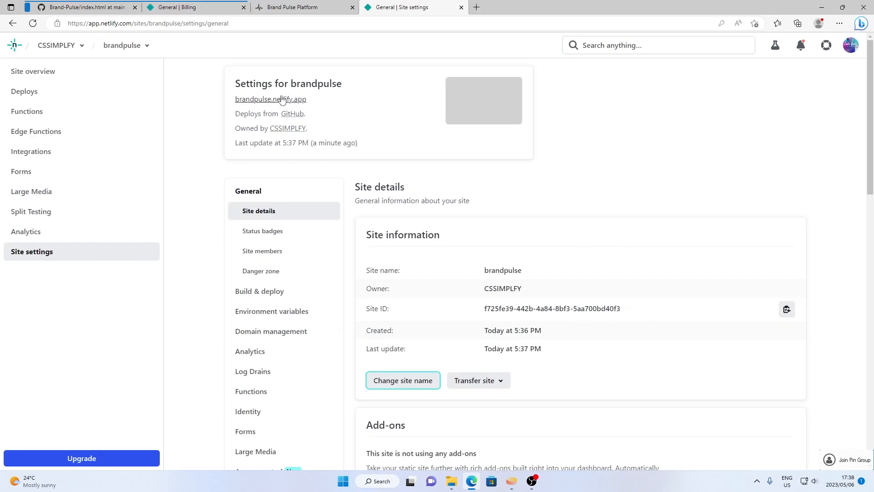
View the live site at brandpulse.netlify.app and scroll its homepage down to the testimonials.
{"action": "left_click", "coordinate": [271, 98]}
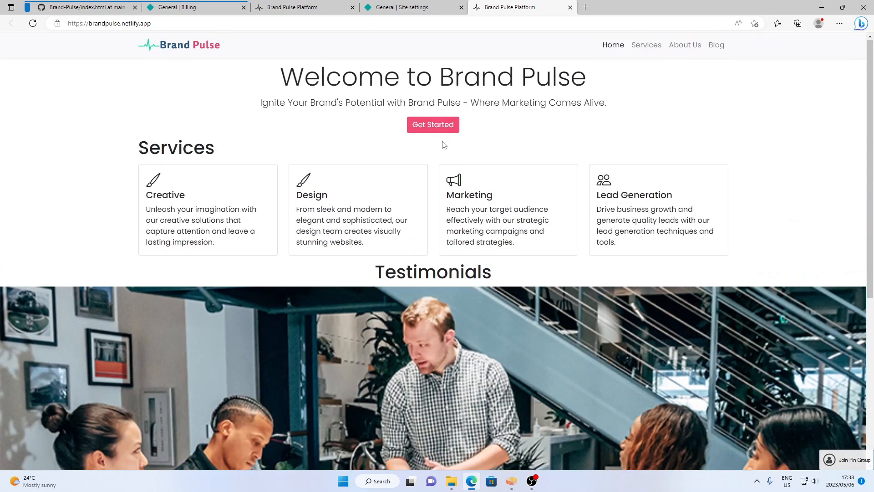
{"action": "left_click", "coordinate": [114, 23]}
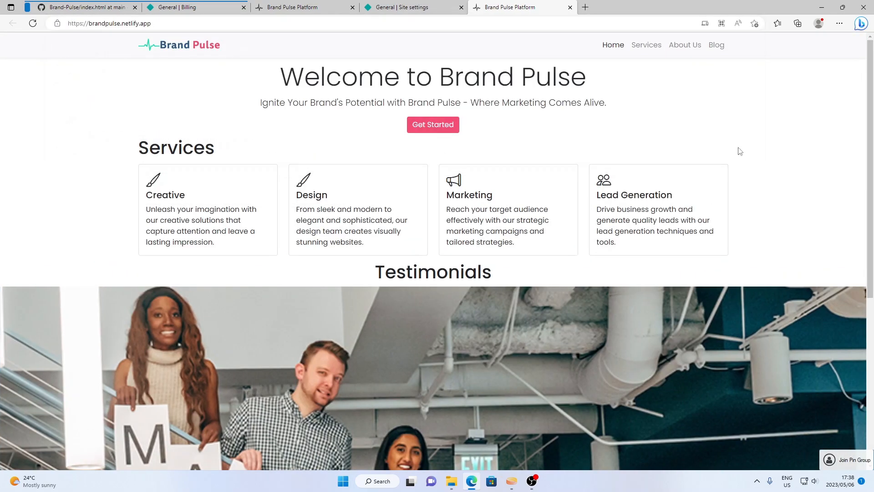
{"action": "scroll", "scroll_direction": "down", "scroll_amount": 3}
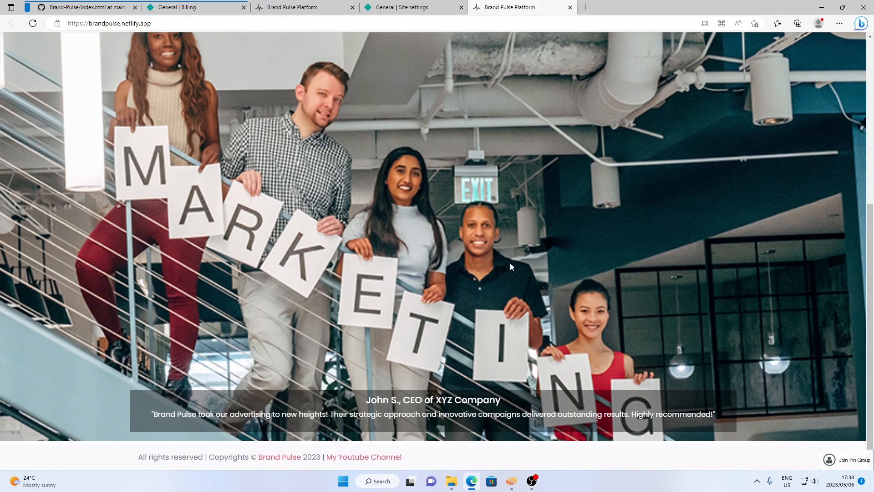
Return to the Netlify site overview and review the brandpulse domain settings.
{"action": "left_click", "coordinate": [407, 7]}
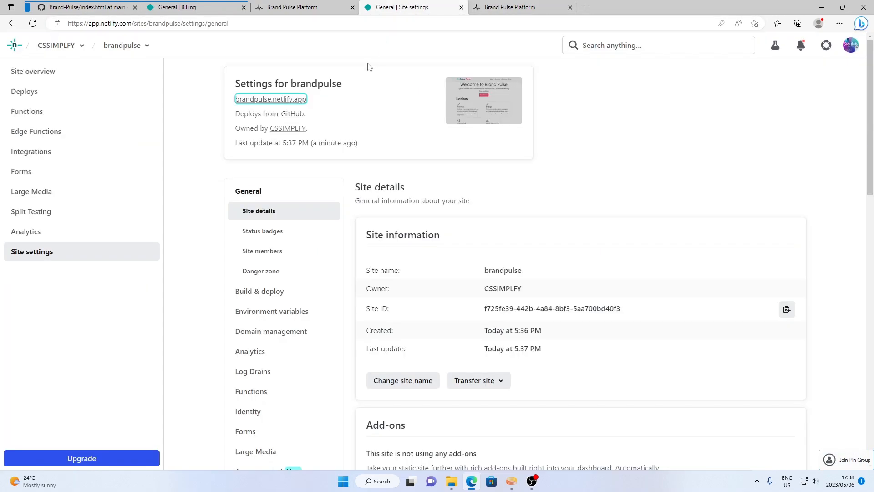
{"action": "mouse_move", "coordinate": [357, 243]}
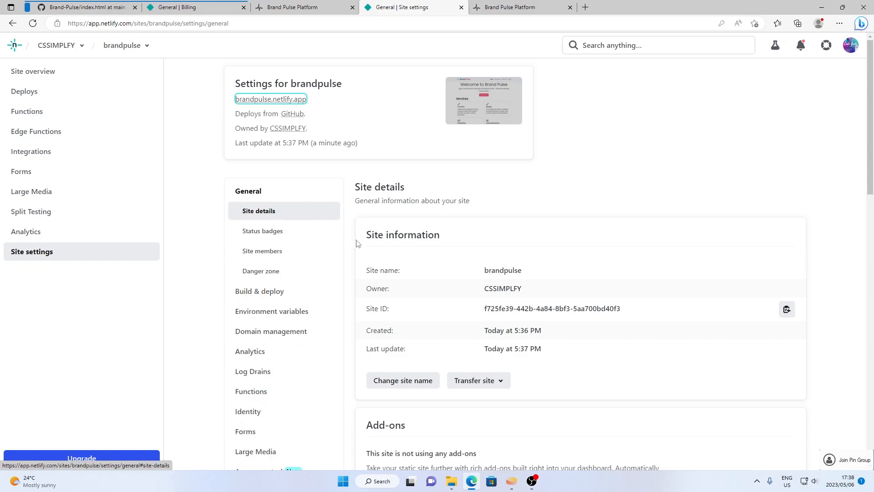
{"action": "mouse_move", "coordinate": [33, 100]}
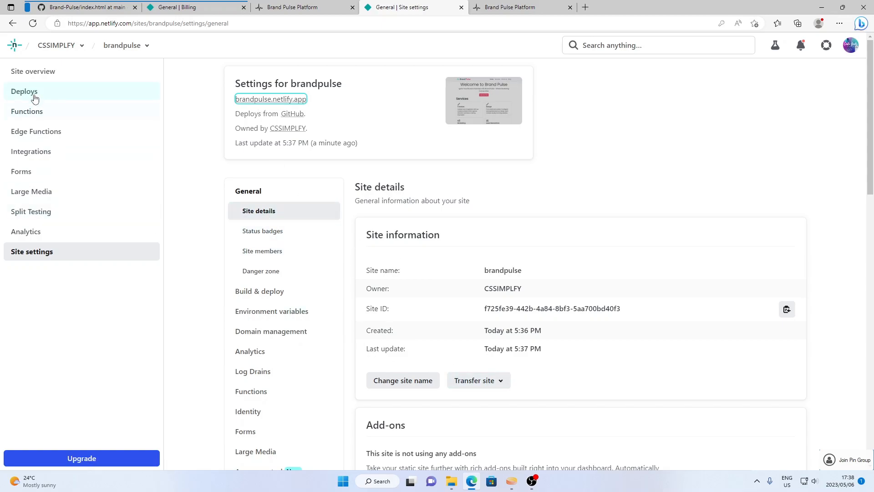
{"action": "left_click", "coordinate": [32, 71]}
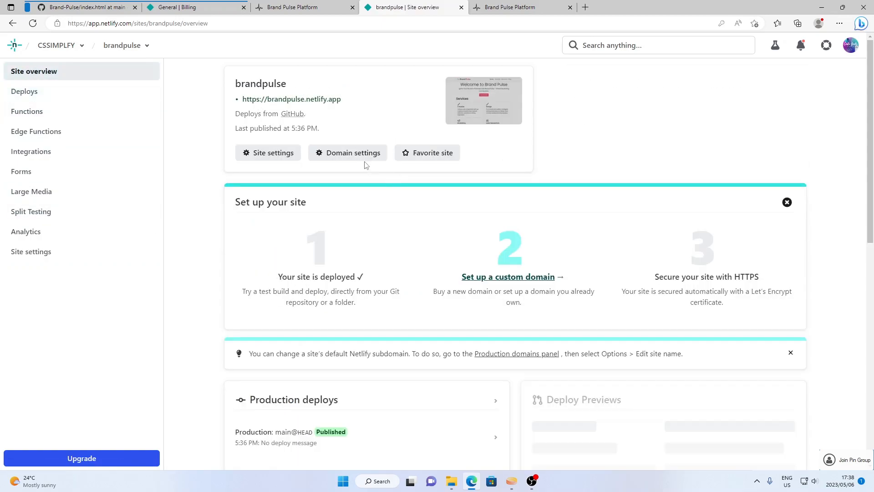
{"action": "left_click", "coordinate": [348, 153]}
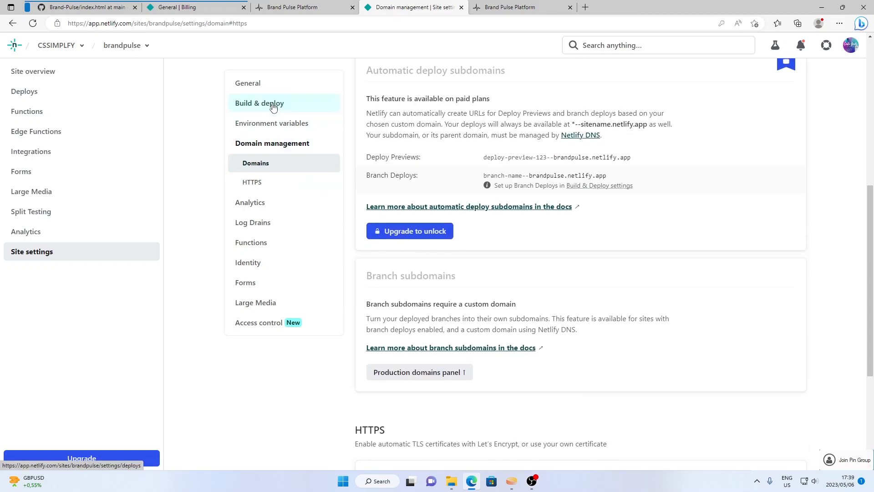
Review the build settings and the linked GitHub repository VectorM2/Brand-Pulse under Manage repository.
{"action": "left_click", "coordinate": [259, 103]}
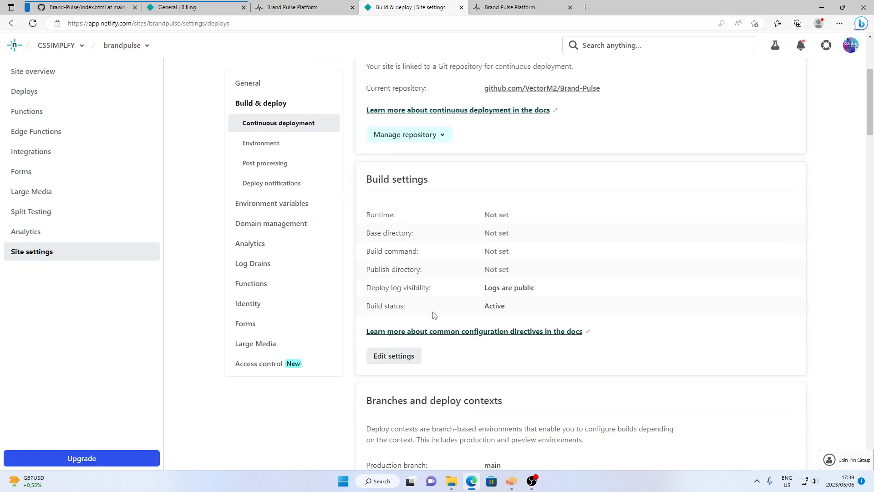
{"action": "left_click", "coordinate": [409, 135]}
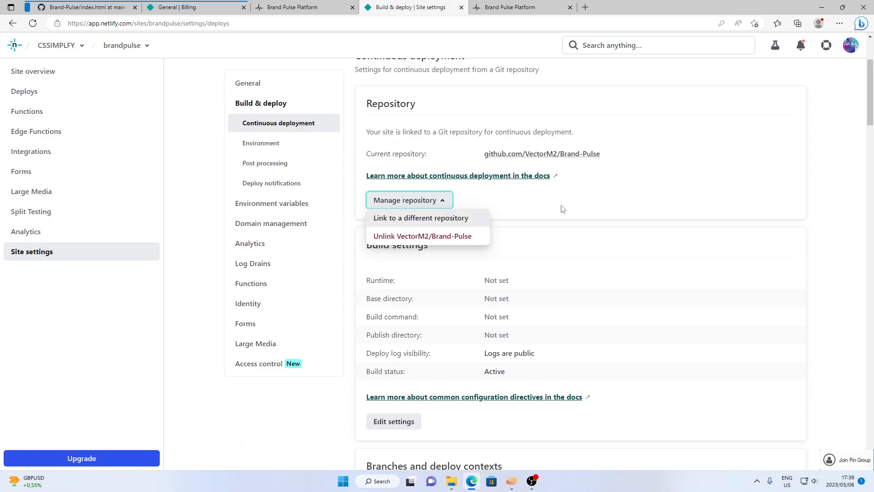
{"action": "scroll", "scroll_direction": "down", "scroll_amount": 3}
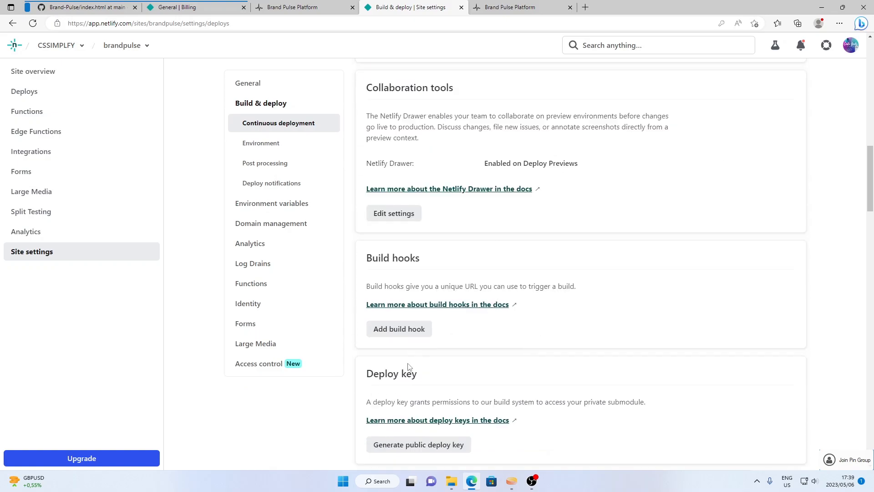
Check the live Brand Pulse homepage once more, then return to the Netlify team billing page.
{"action": "left_click", "coordinate": [519, 7]}
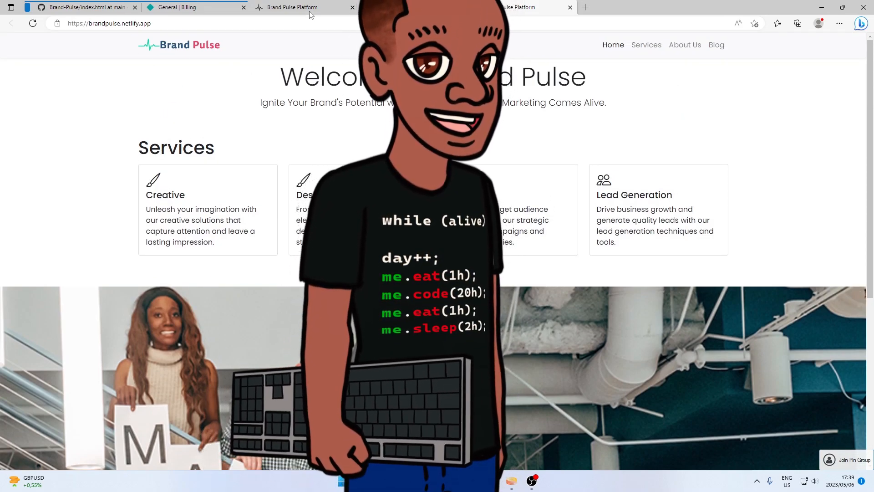
{"action": "left_click", "coordinate": [186, 7]}
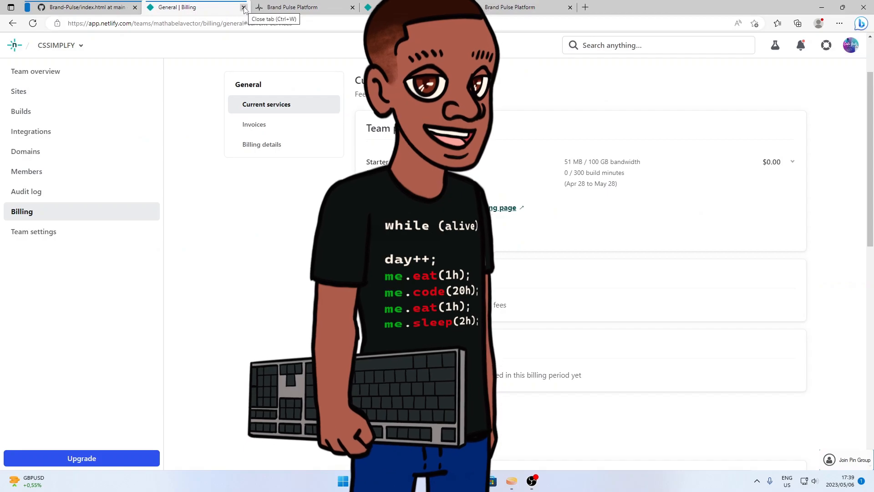